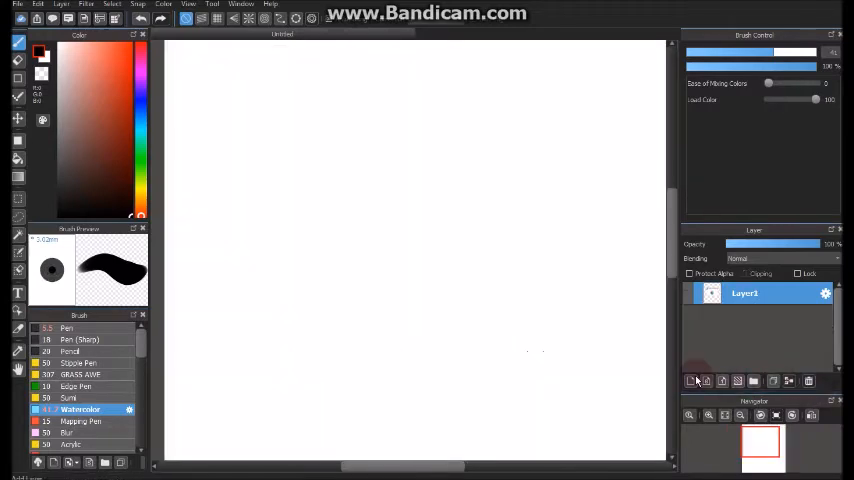
Step: Add Layer2 above Layer1 and select the Bucket fill tool
click(690, 381)
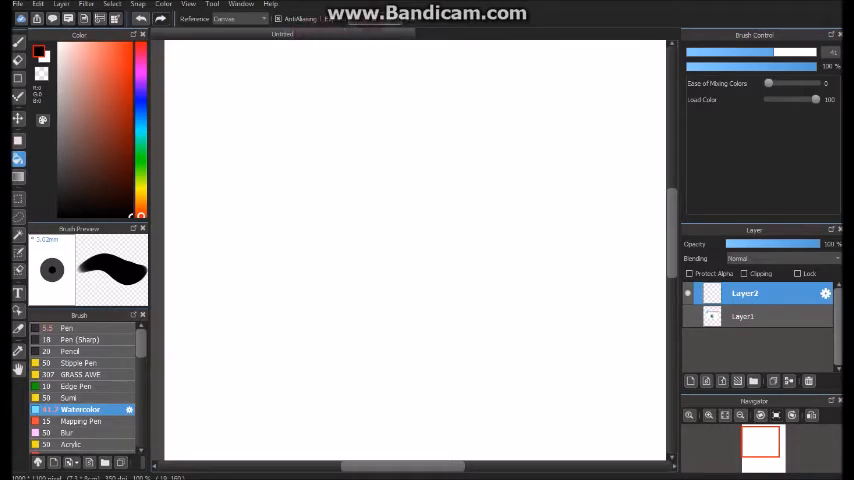
click(379, 62)
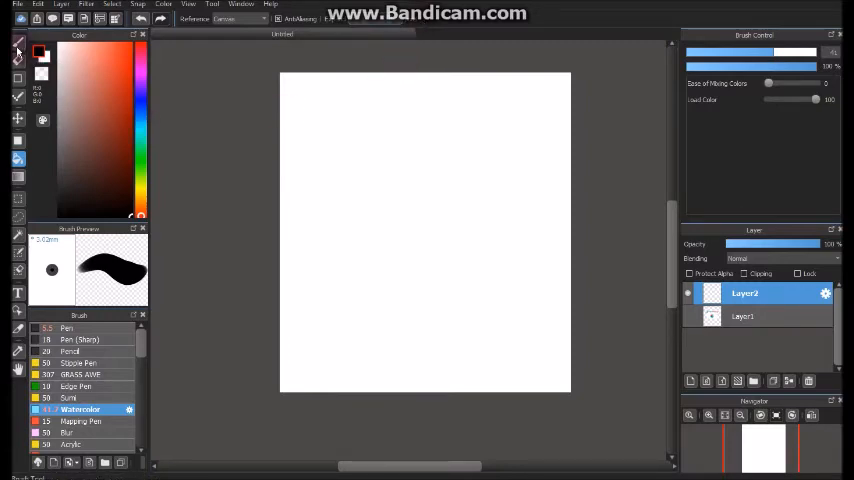
Step: Draw a rough black circle in the canvas centre on Layer2, then choose the Pen brush
drag(450, 160, 378, 292)
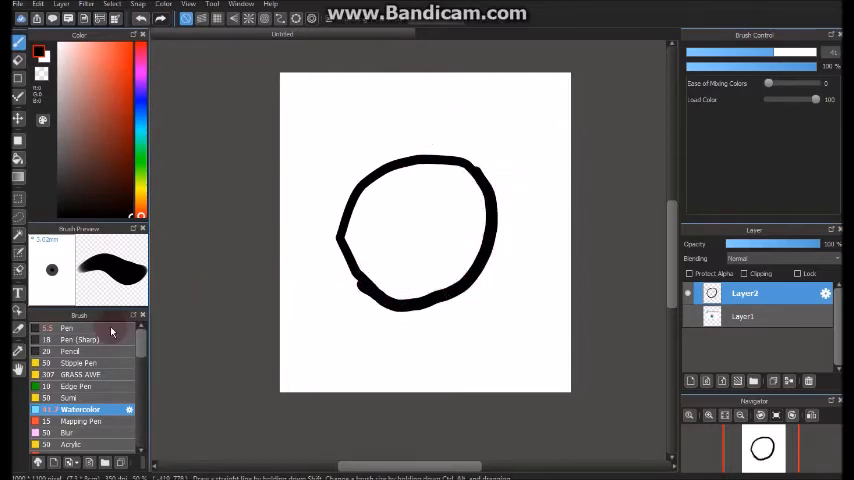
click(67, 328)
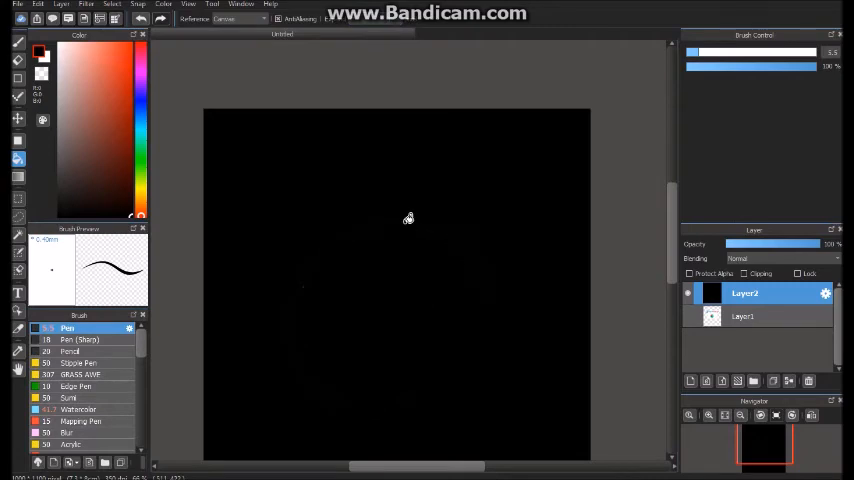
mouse_move(342, 150)
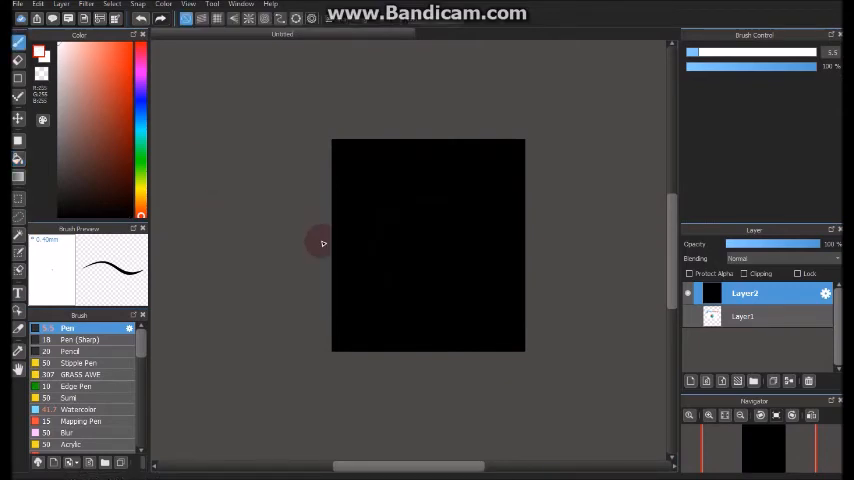
Step: Handwrite 'Fill tool' and a ':D' face in white on the black canvas
drag(367, 200, 380, 265)
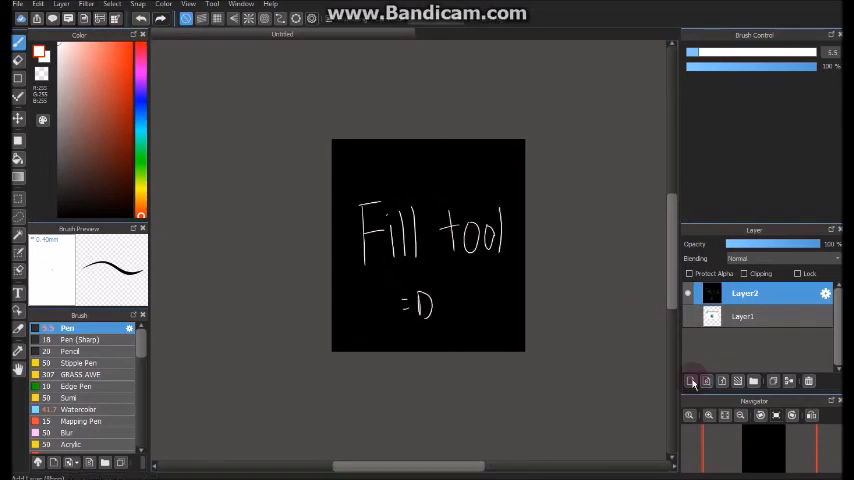
Step: Add Layer3 above the lettered Layer2
click(689, 381)
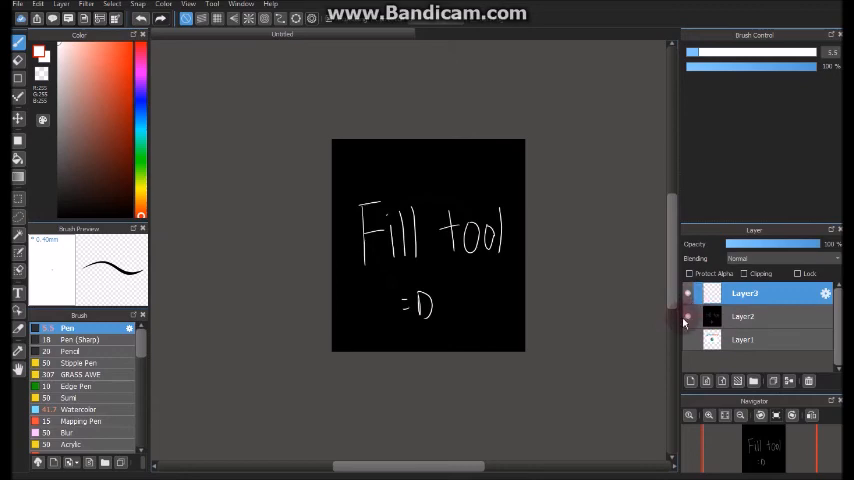
mouse_move(677, 325)
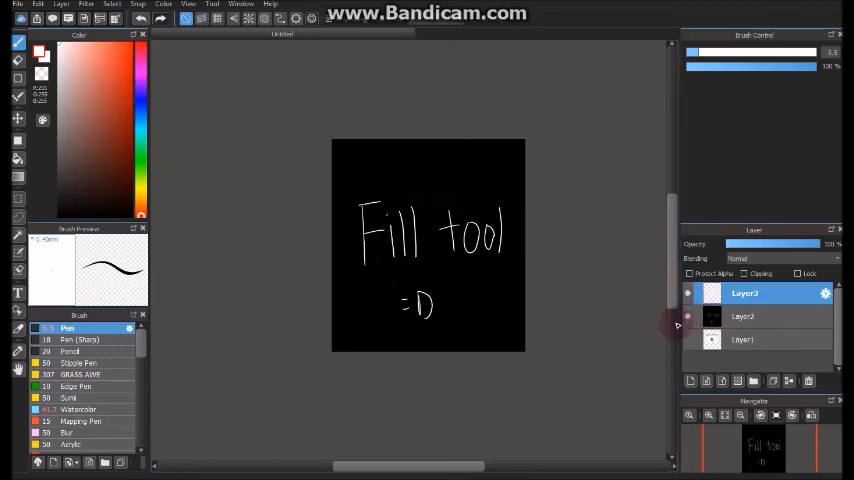